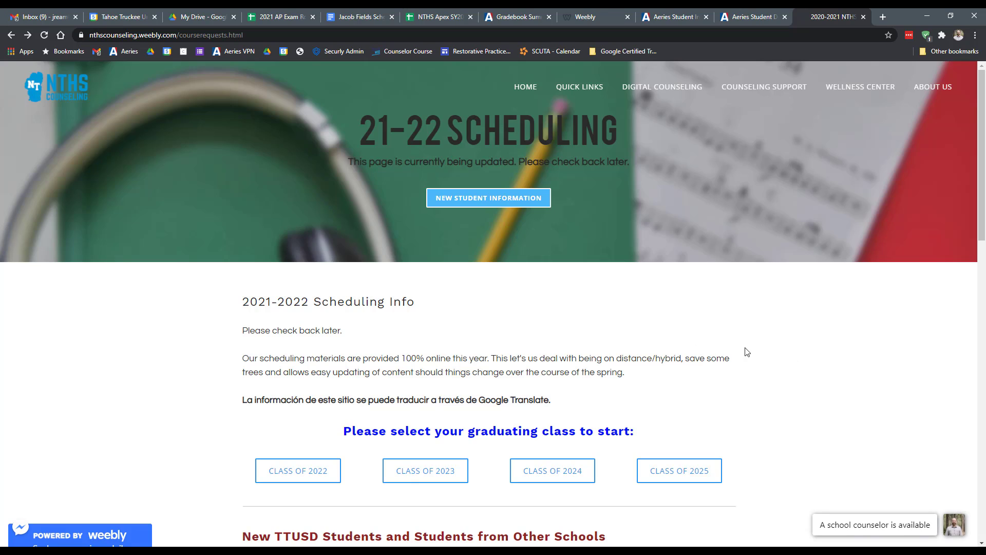
mouse_move(465, 296)
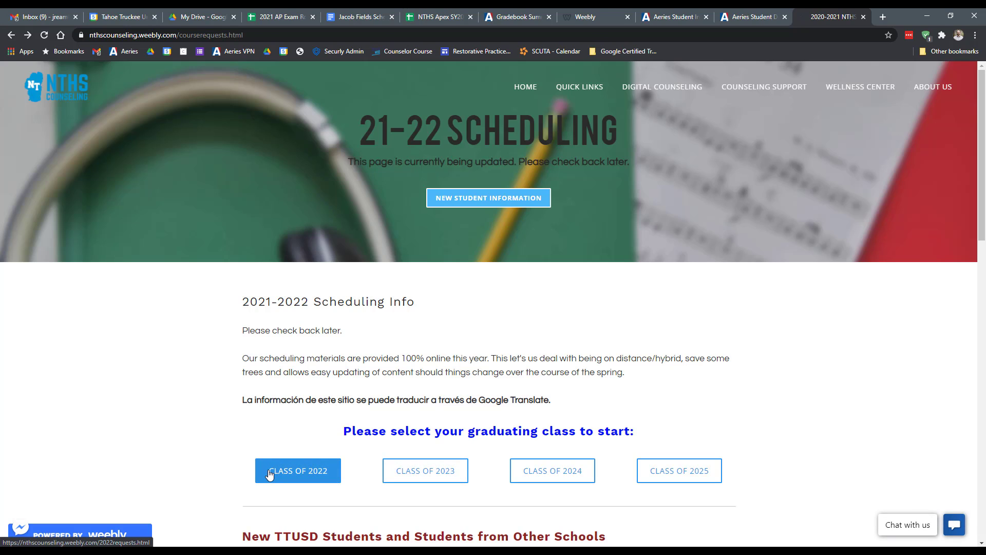
mouse_move(679, 469)
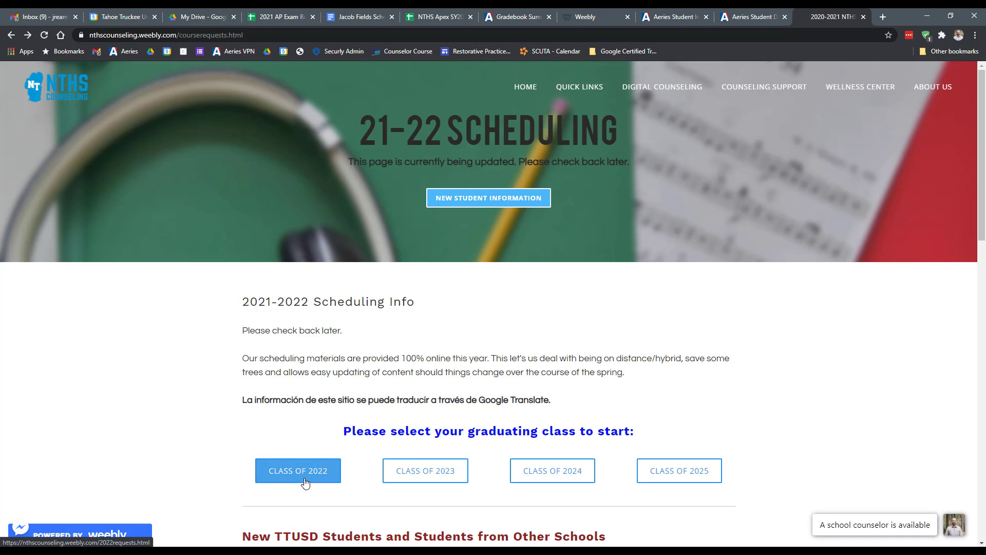
Go to the Class of 2022 course requests page and scroll to Step 1's credit and A-G check forms
scroll("down", 3)
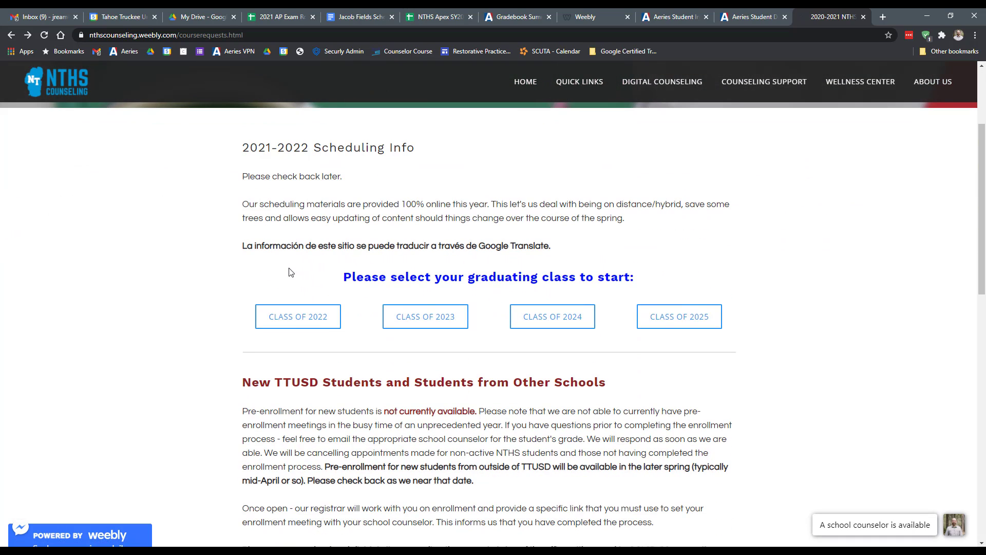
mouse_move(679, 316)
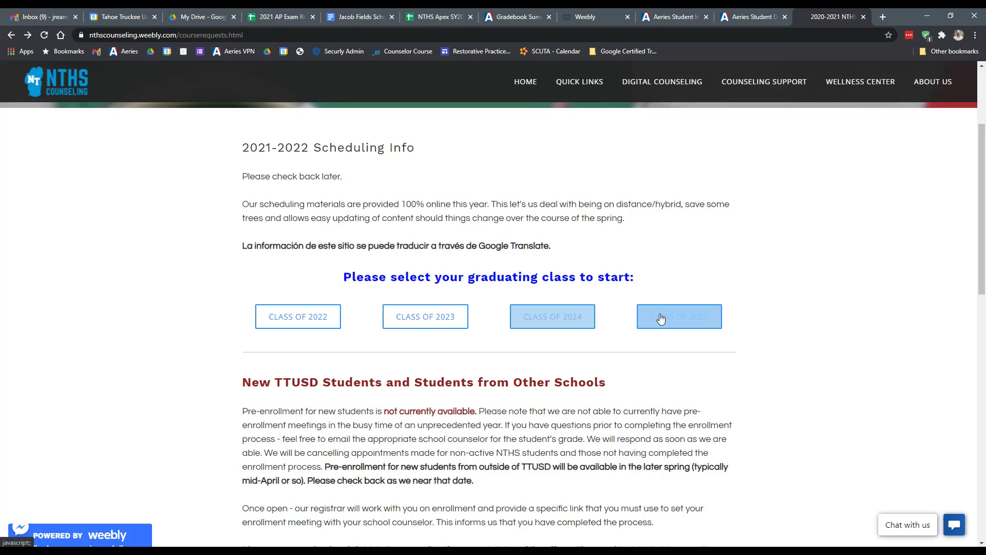
mouse_move(317, 274)
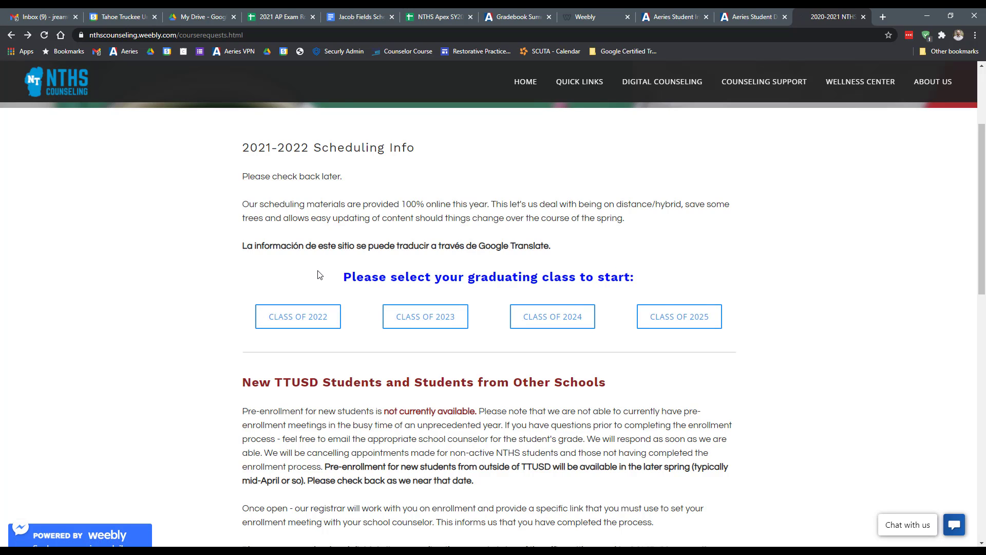
scroll("up", 3)
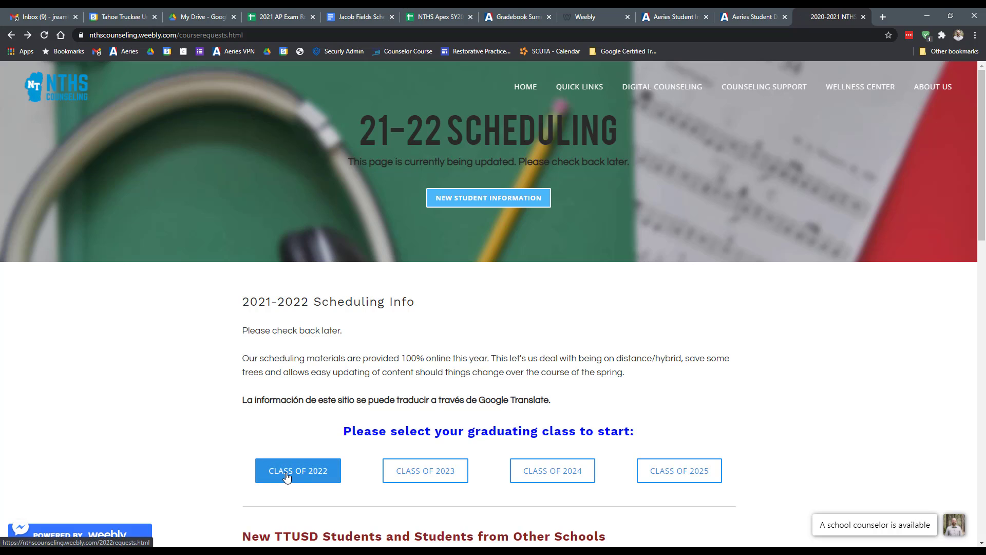
left_click(298, 470)
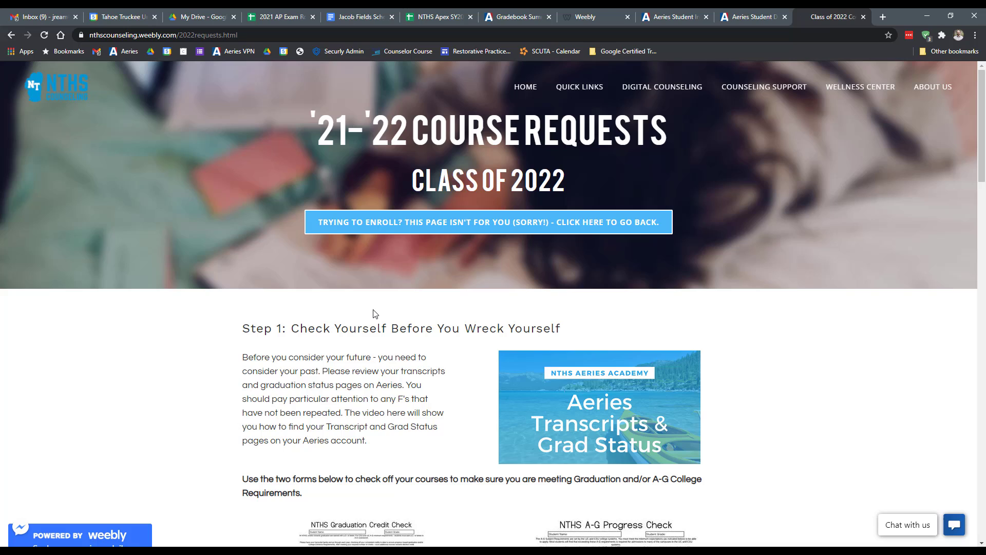
mouse_move(334, 341)
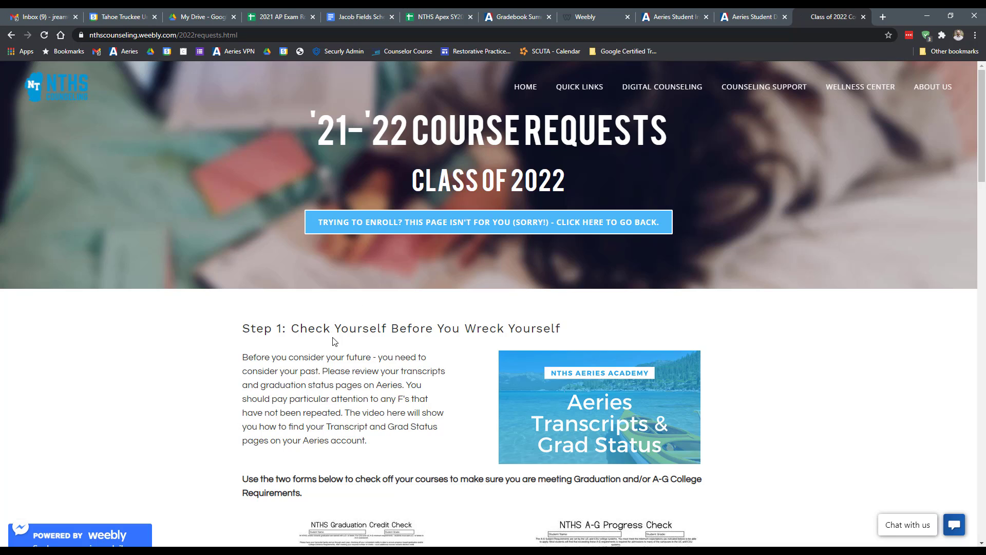
scroll("down", 3)
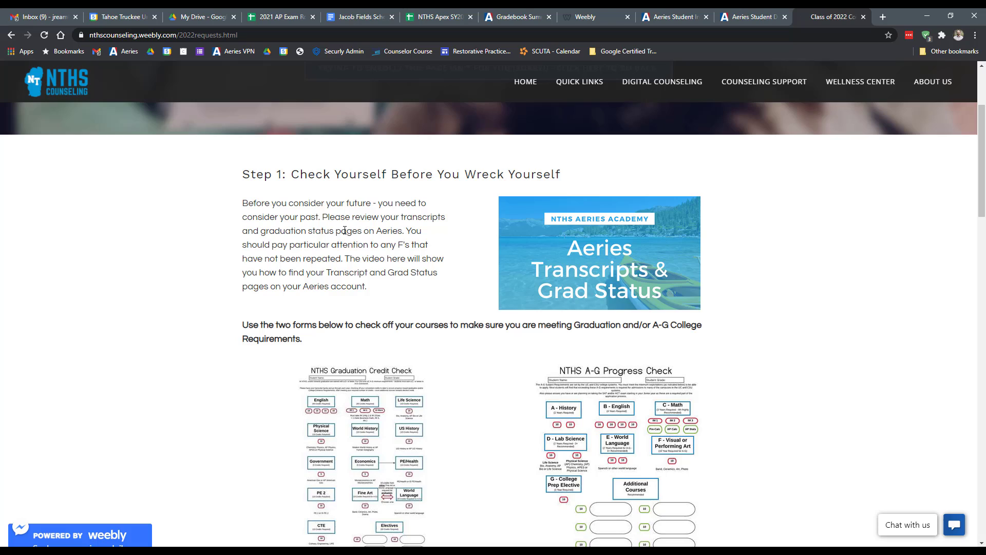
mouse_move(317, 164)
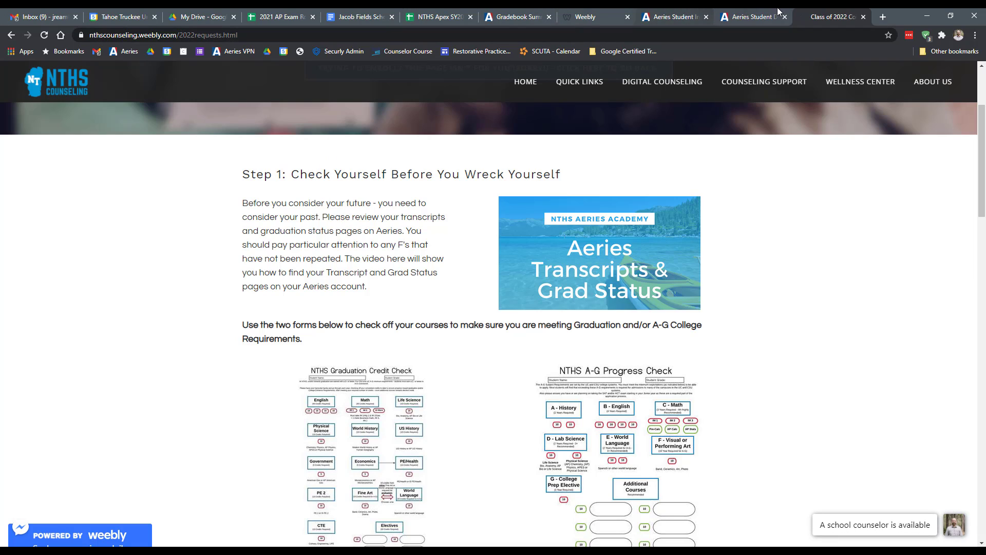
left_click(752, 16)
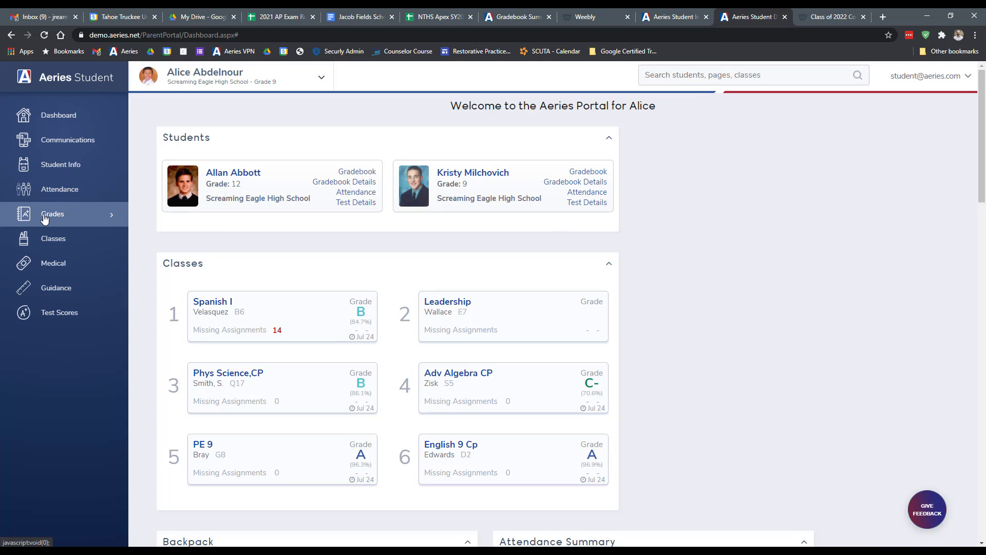
left_click(52, 214)
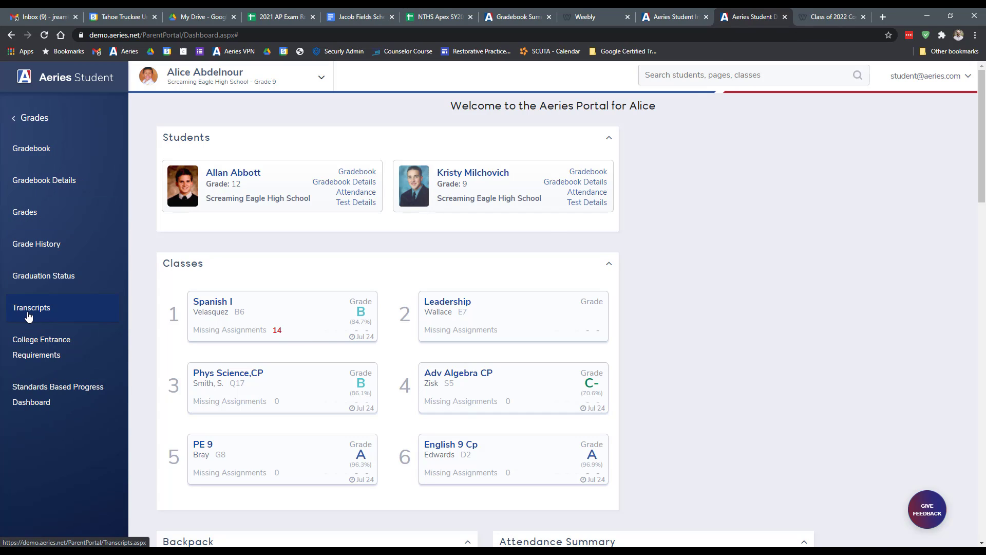
mouse_move(54, 309)
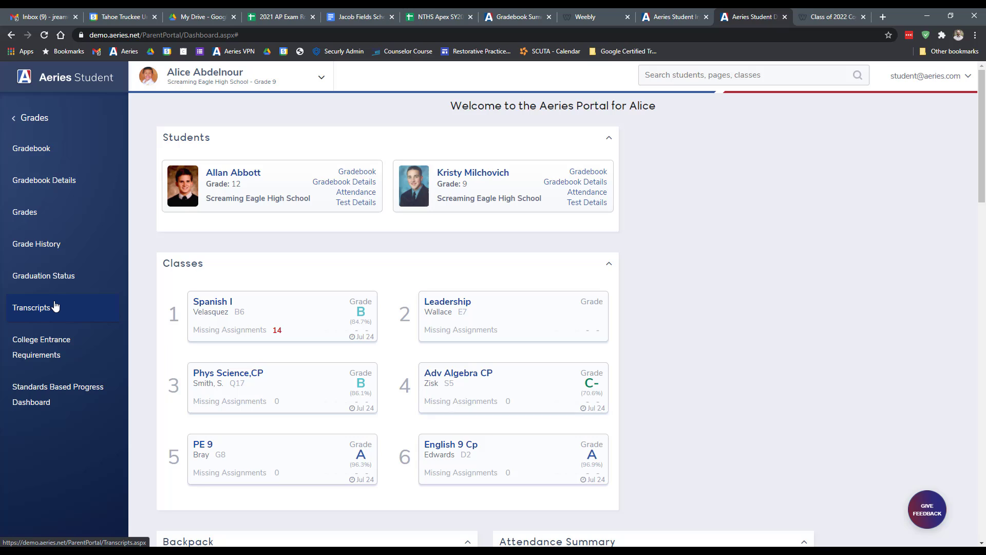
left_click(32, 308)
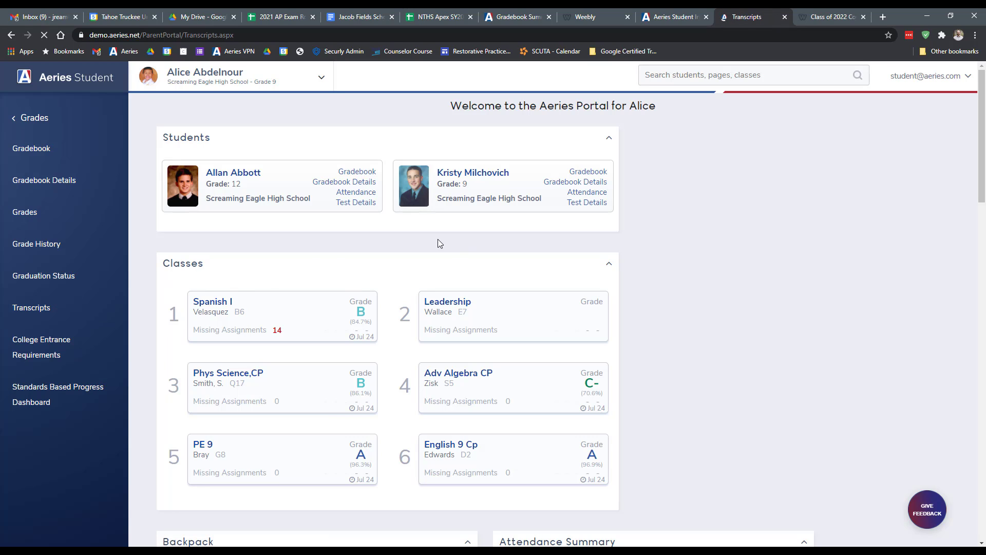
left_click(32, 308)
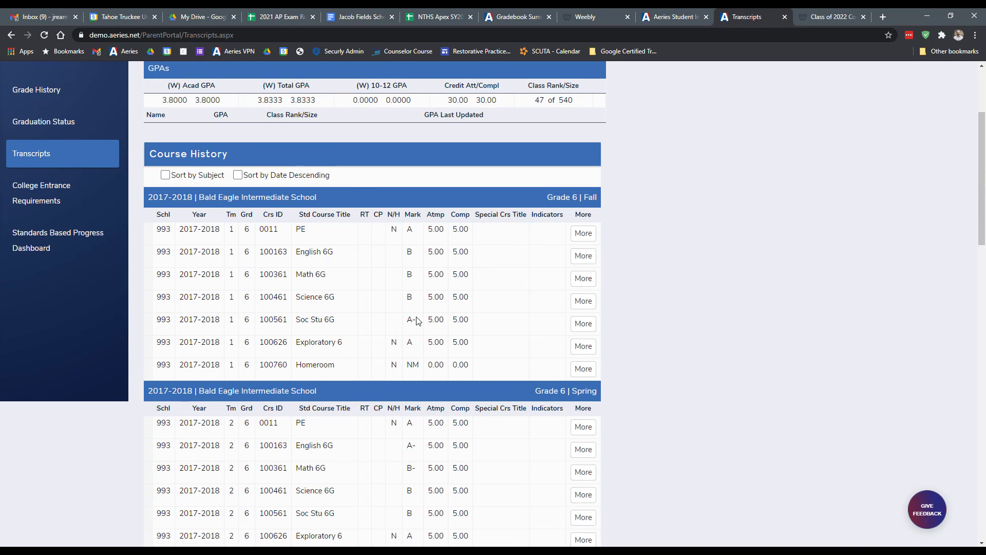
scroll("down", 3)
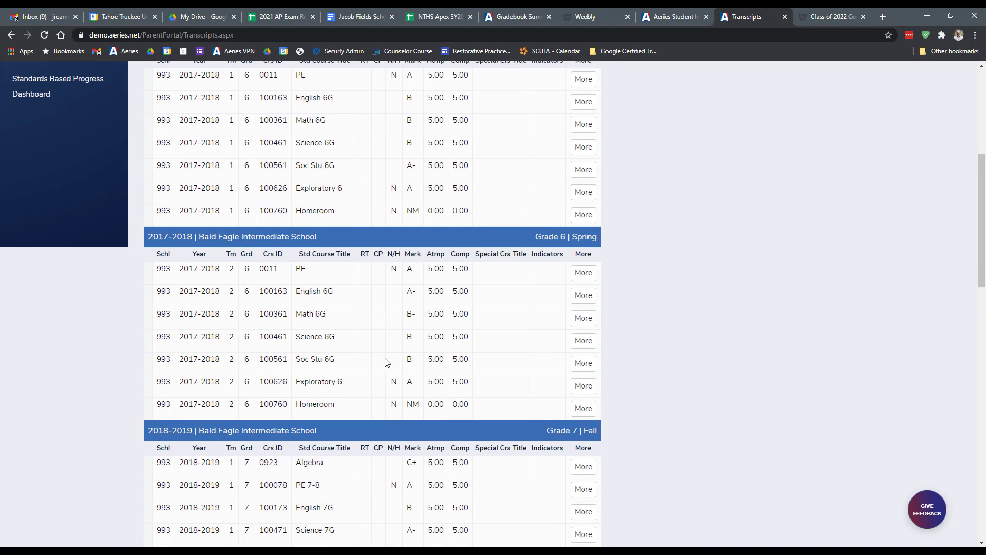
mouse_move(328, 242)
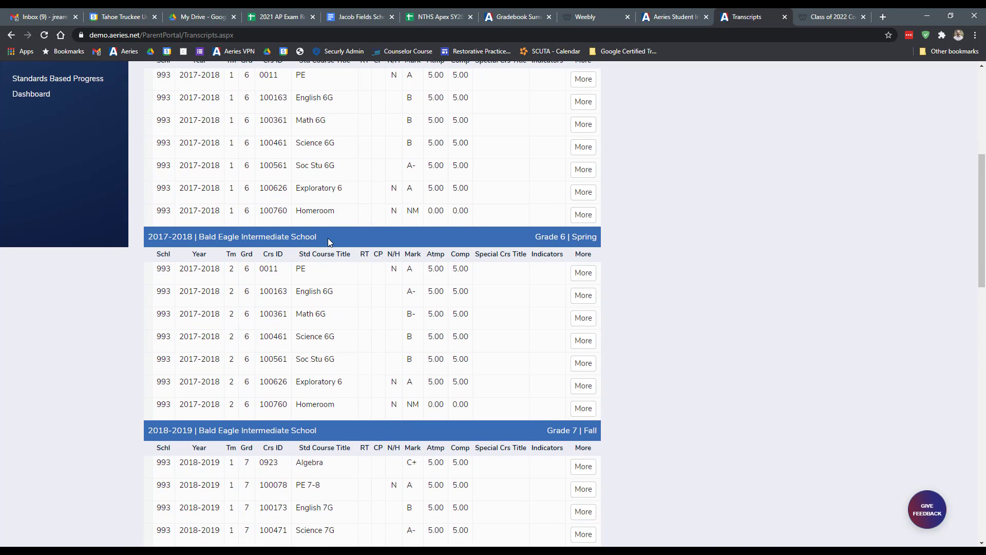
mouse_move(331, 224)
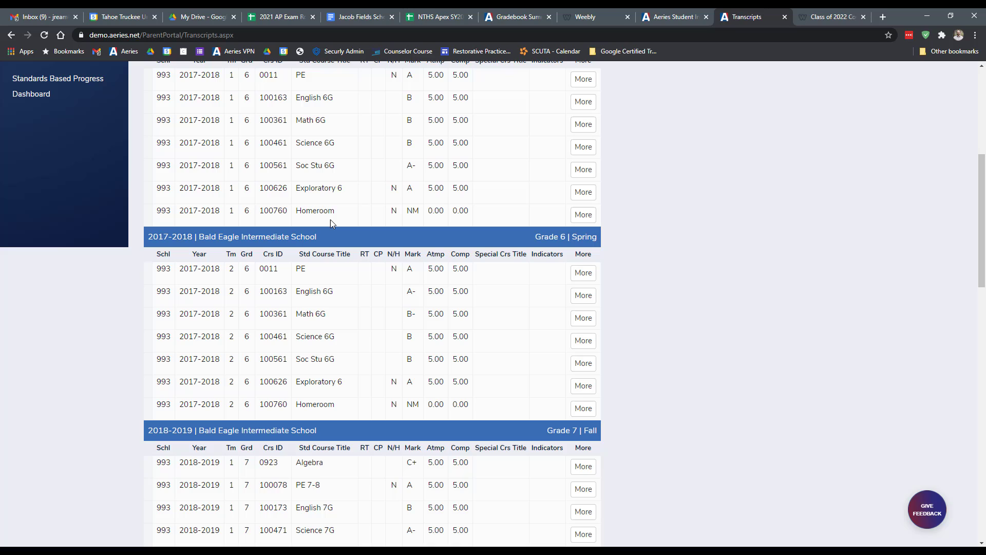
scroll("up", 3)
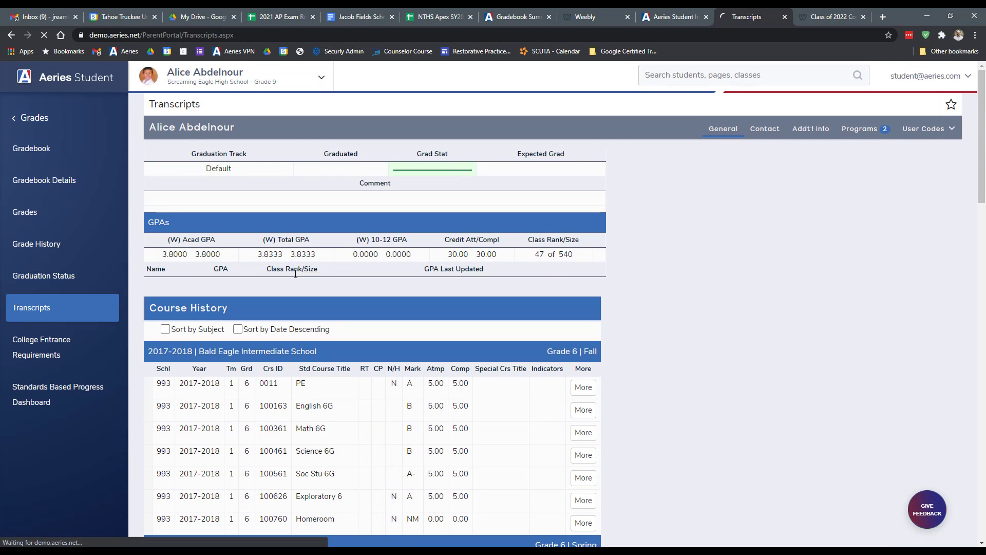
left_click(43, 276)
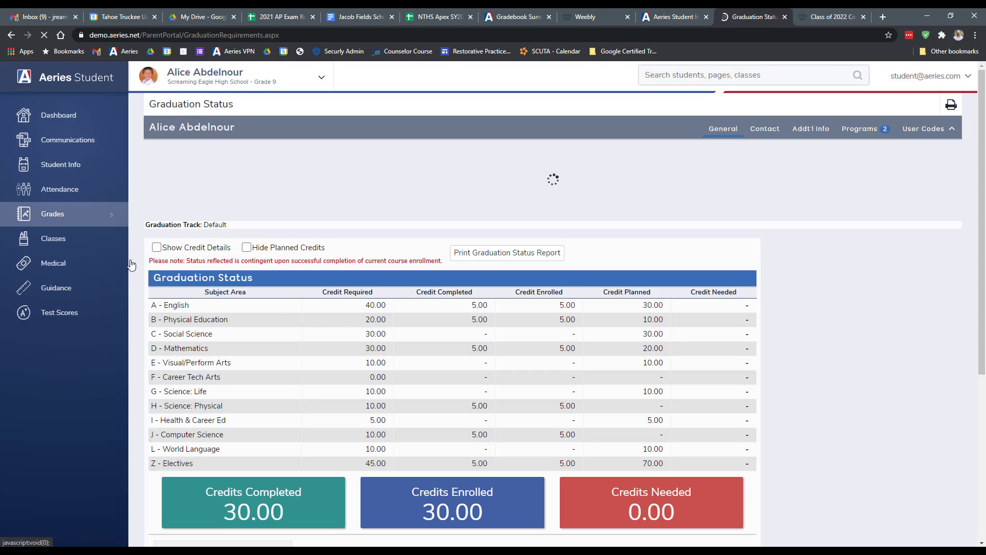
left_click(52, 214)
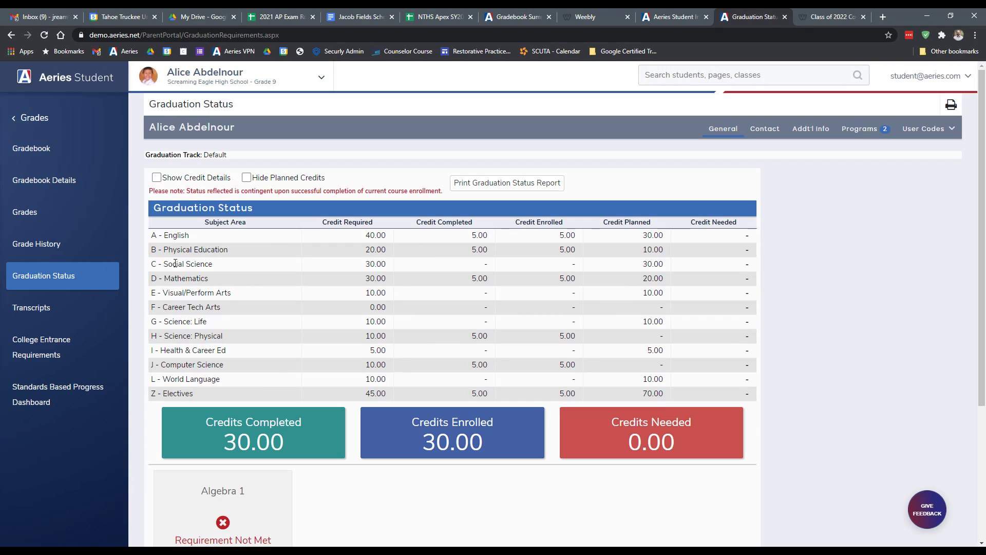
mouse_move(194, 234)
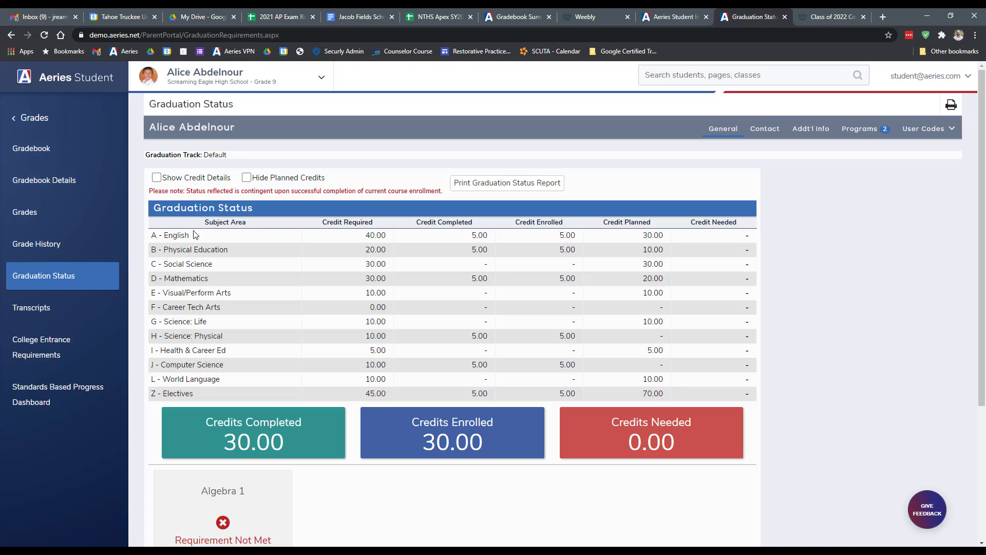
mouse_move(353, 243)
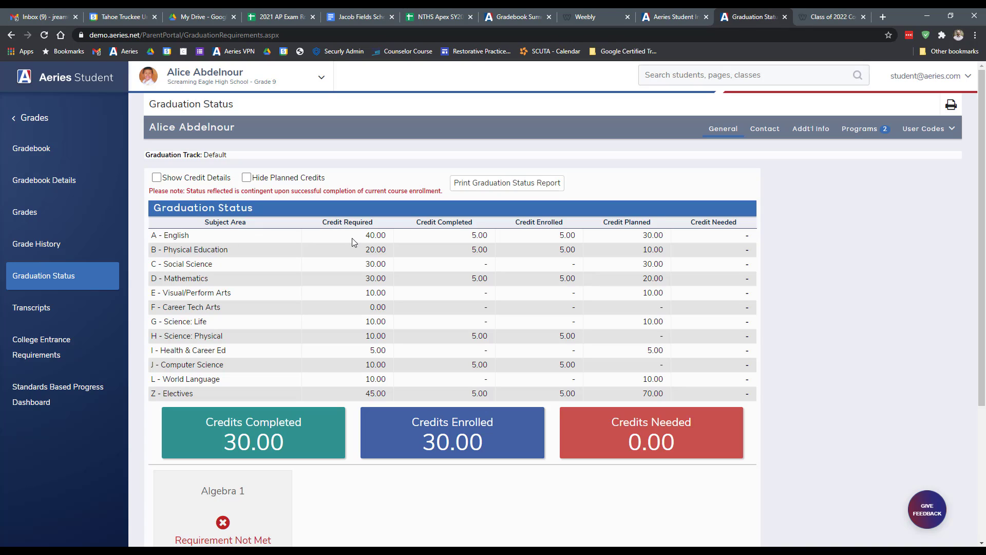
mouse_move(548, 223)
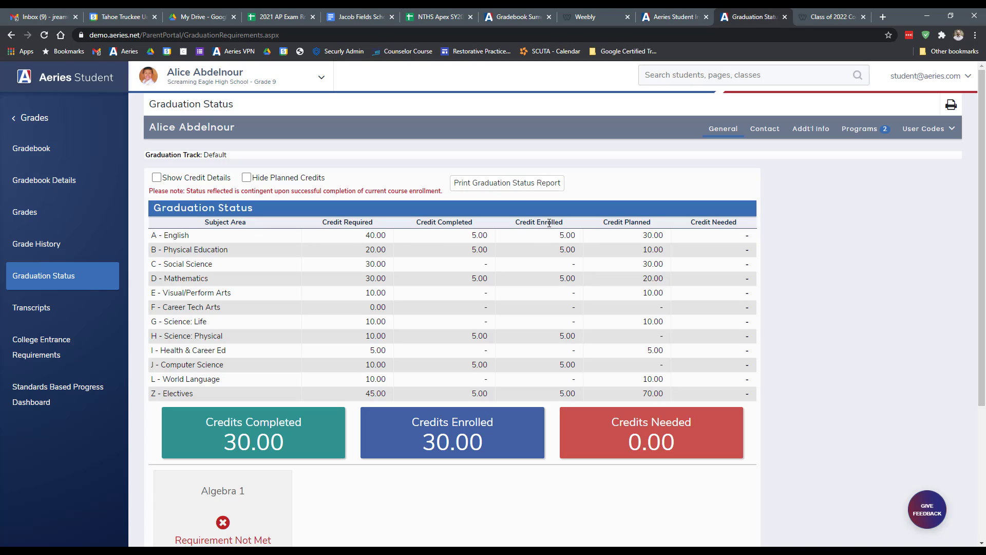
mouse_move(546, 259)
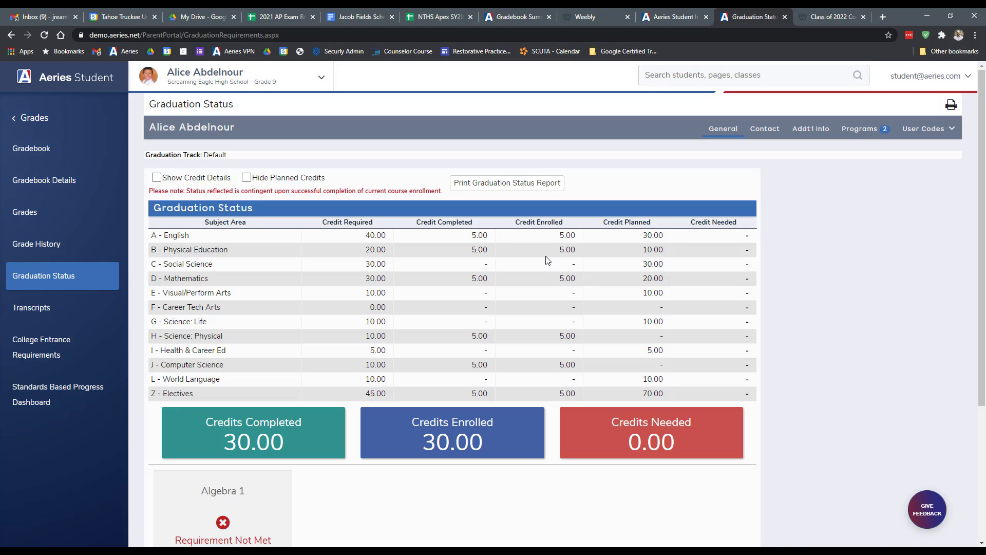
mouse_move(537, 252)
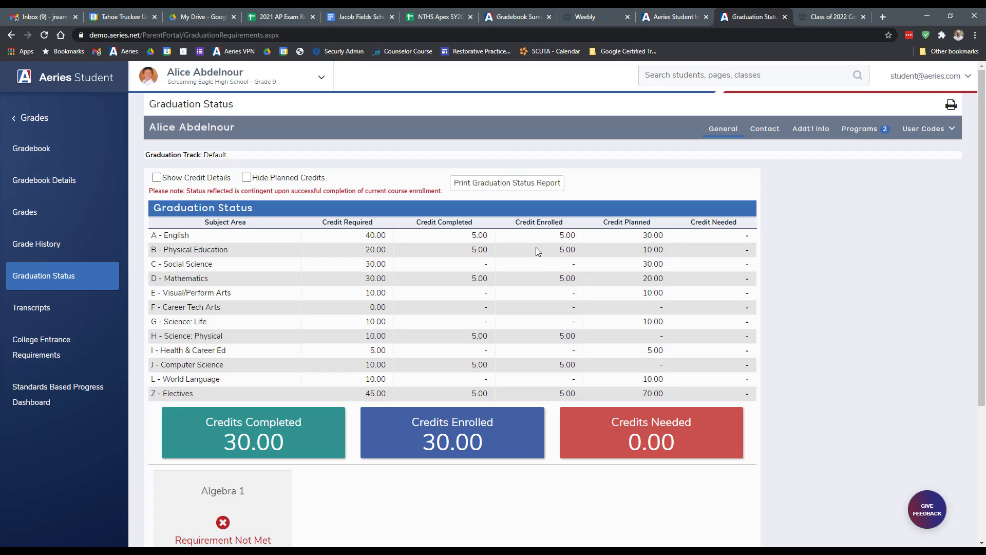
mouse_move(542, 239)
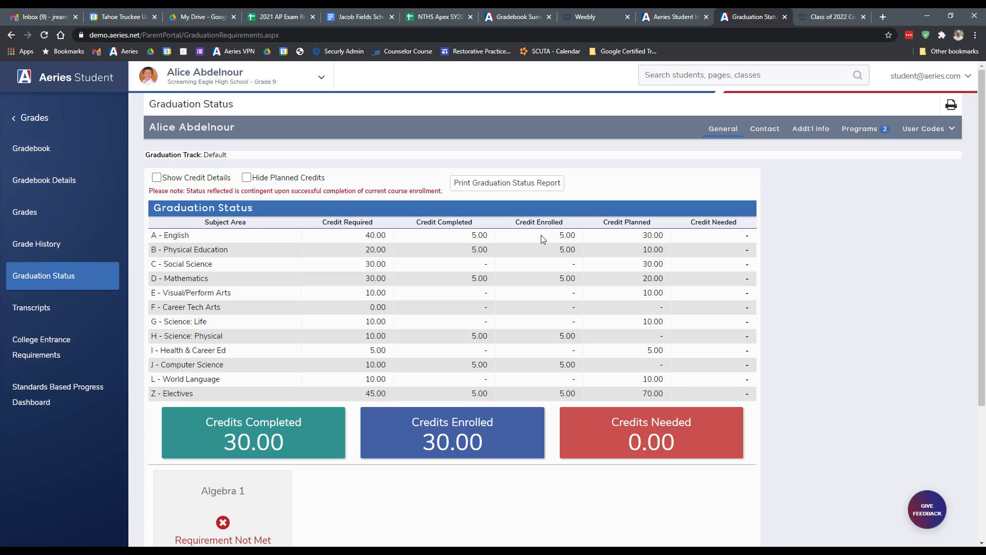
mouse_move(665, 244)
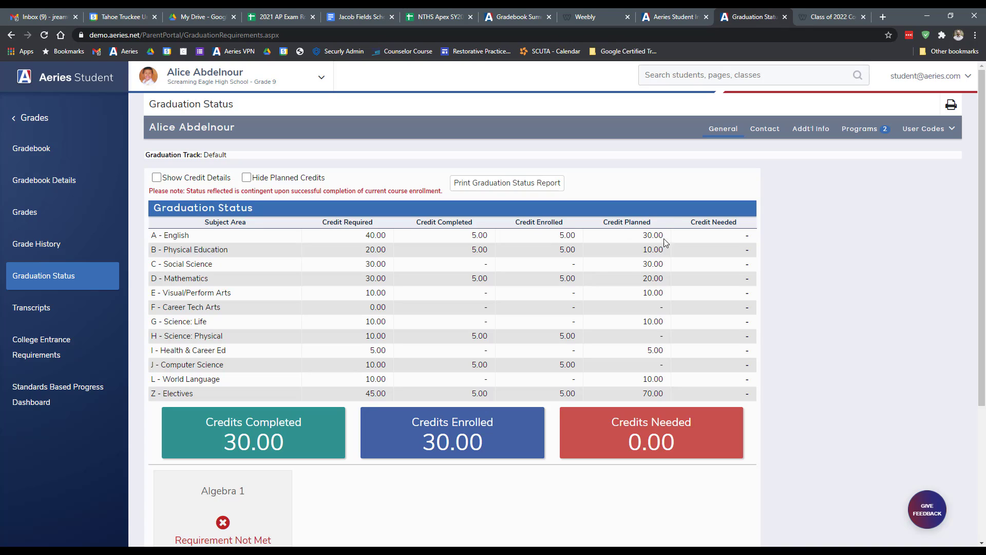
mouse_move(397, 143)
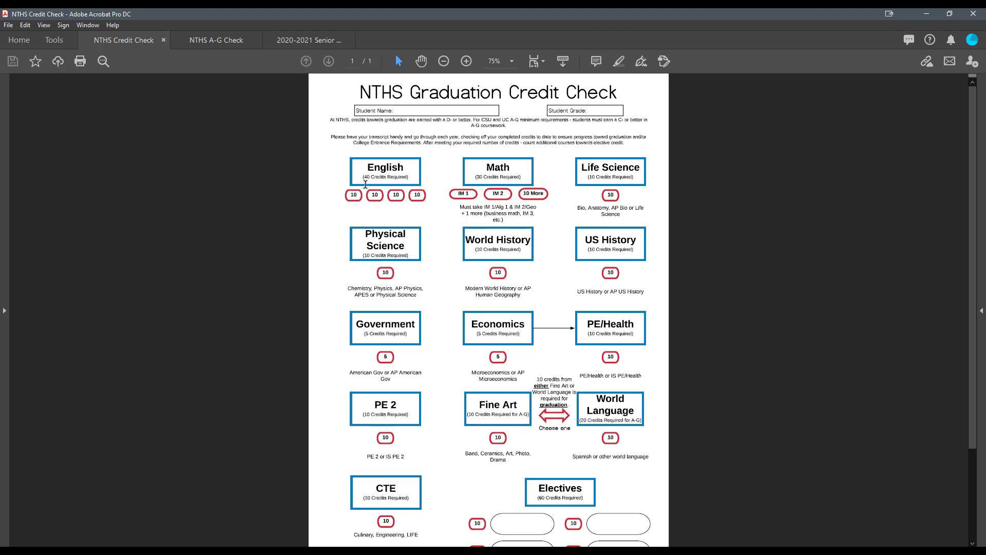
mouse_move(409, 187)
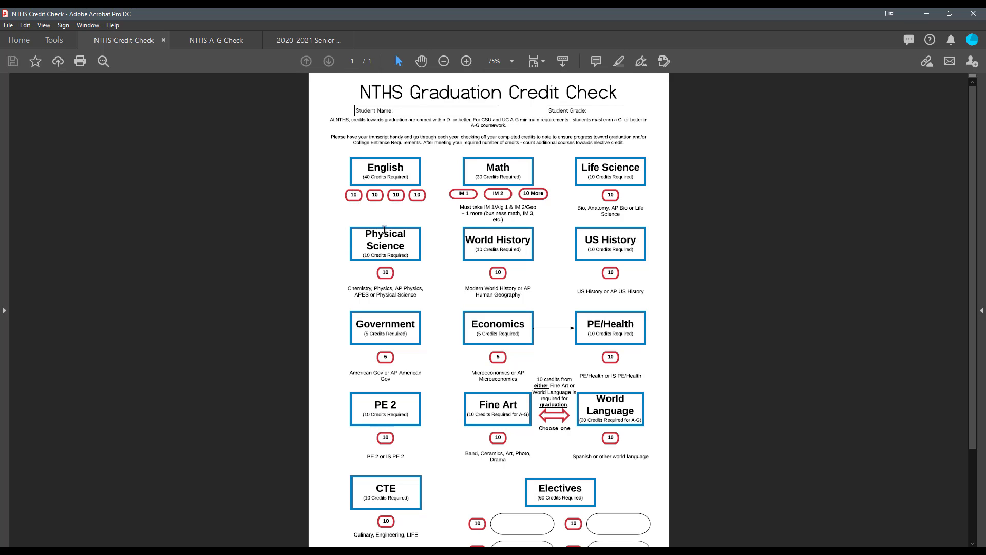
mouse_move(307, 404)
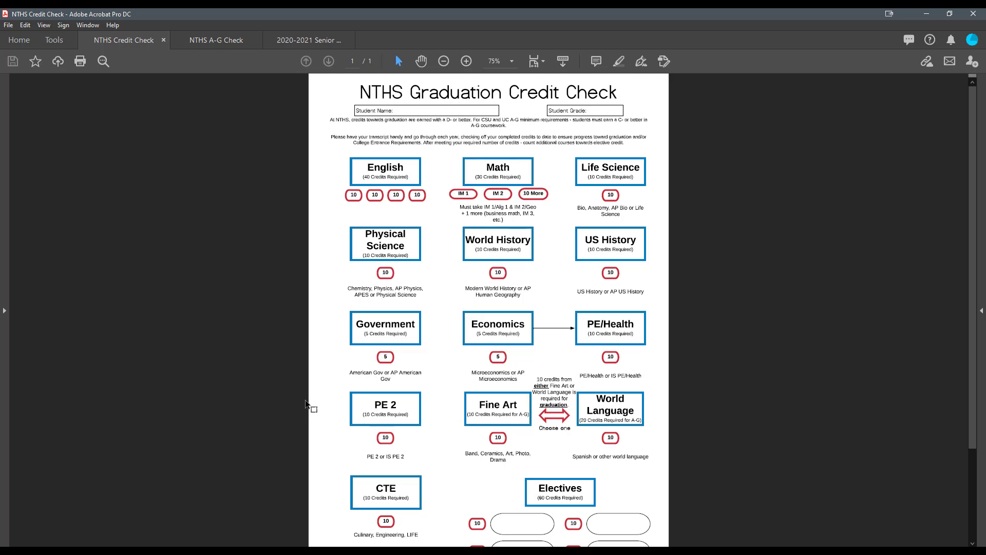
Scroll the NTHS Graduation Credit Check form down to the Electives and Add it up sections
scroll("down", 3)
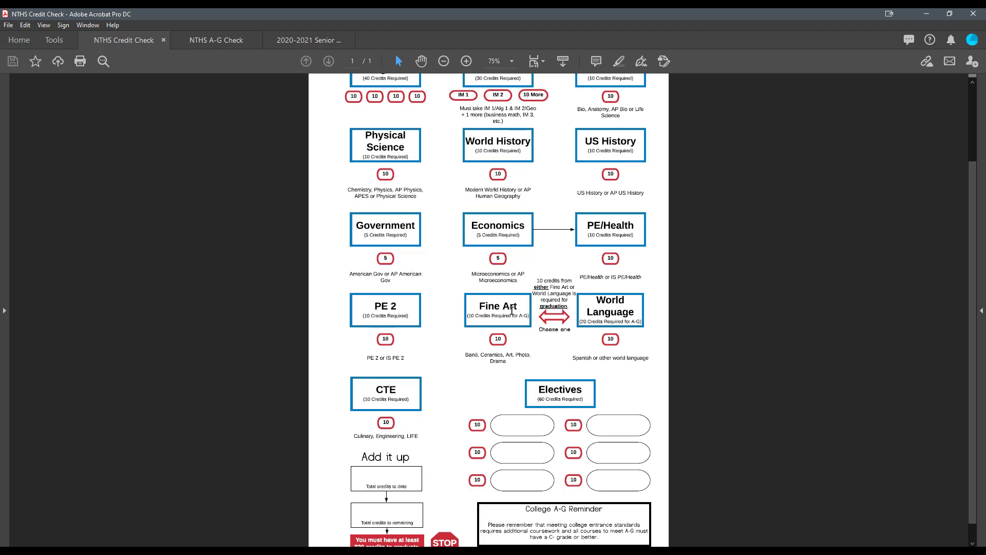
mouse_move(630, 302)
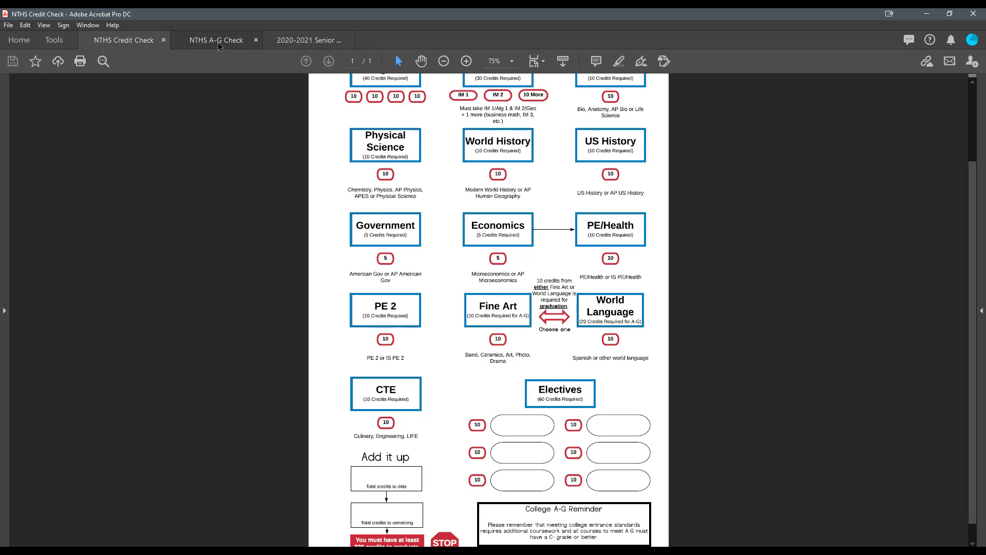
Switch to the NTHS A-G Progress Check form listing the A through G requirements
left_click(217, 40)
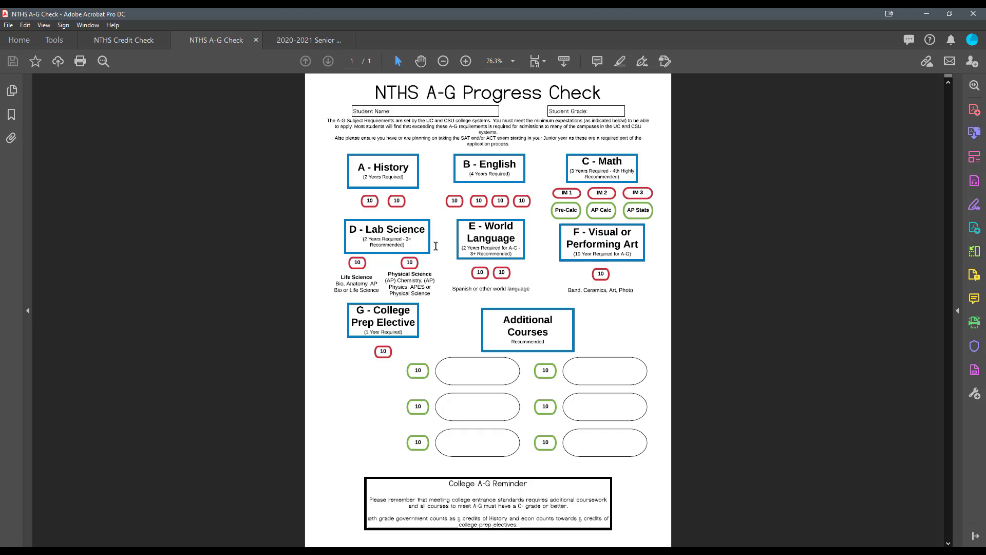
mouse_move(332, 203)
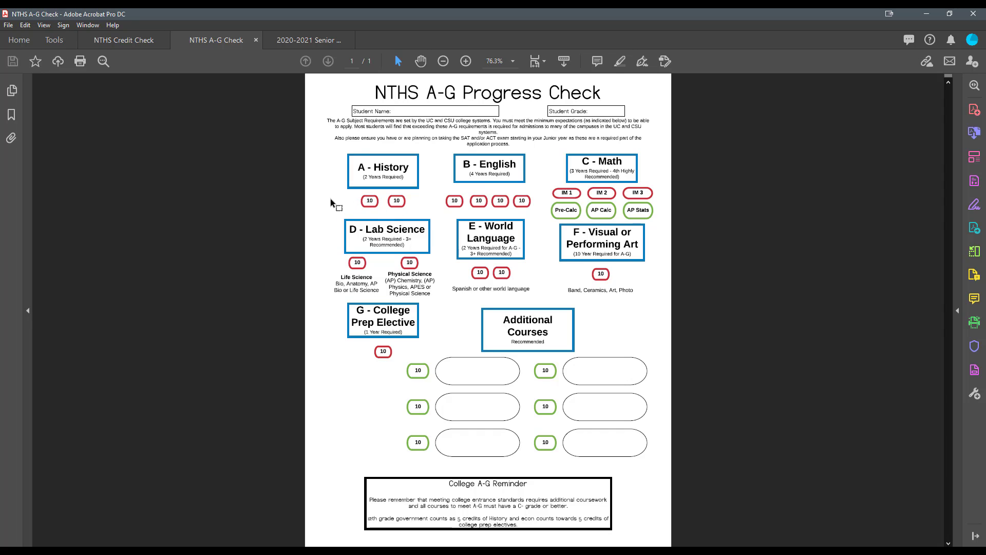
mouse_move(357, 164)
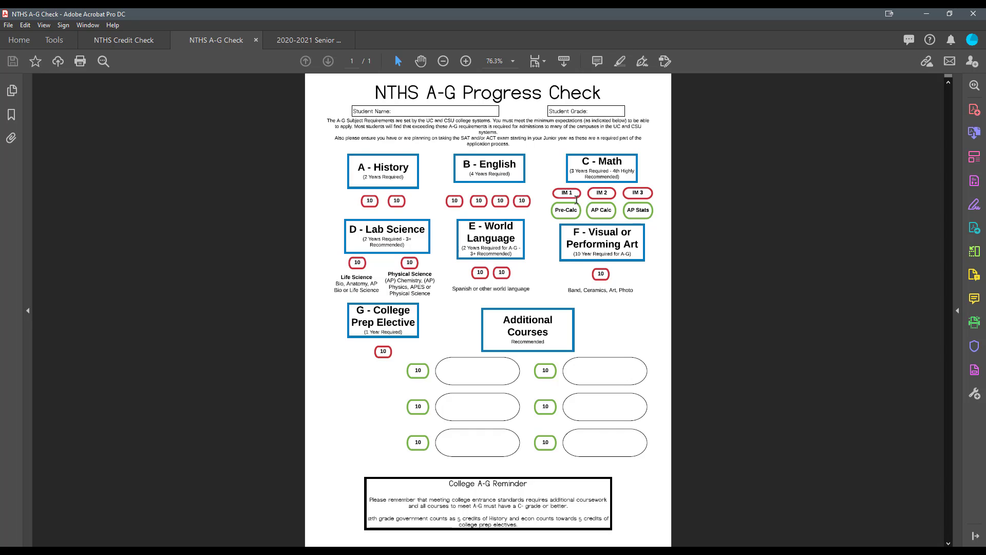
mouse_move(291, 90)
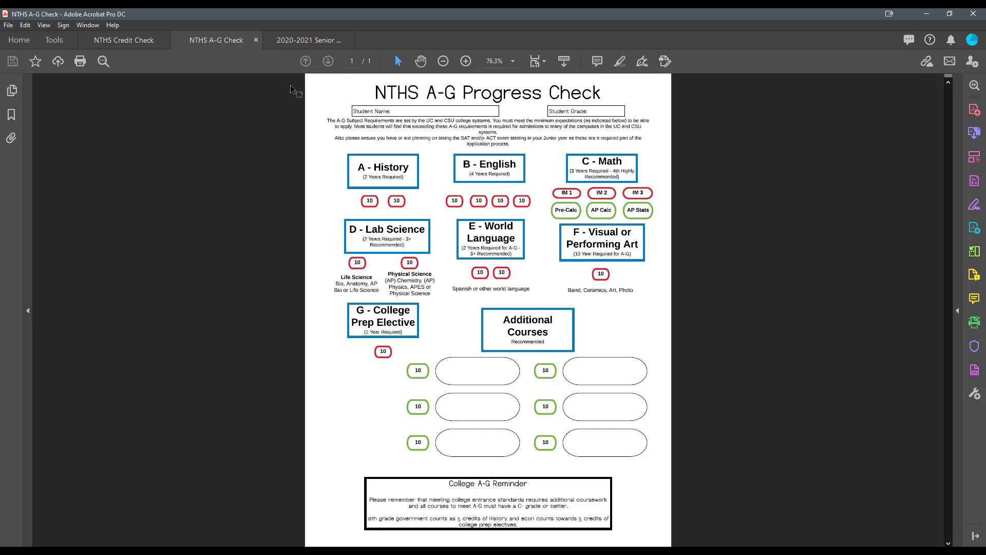
mouse_move(359, 328)
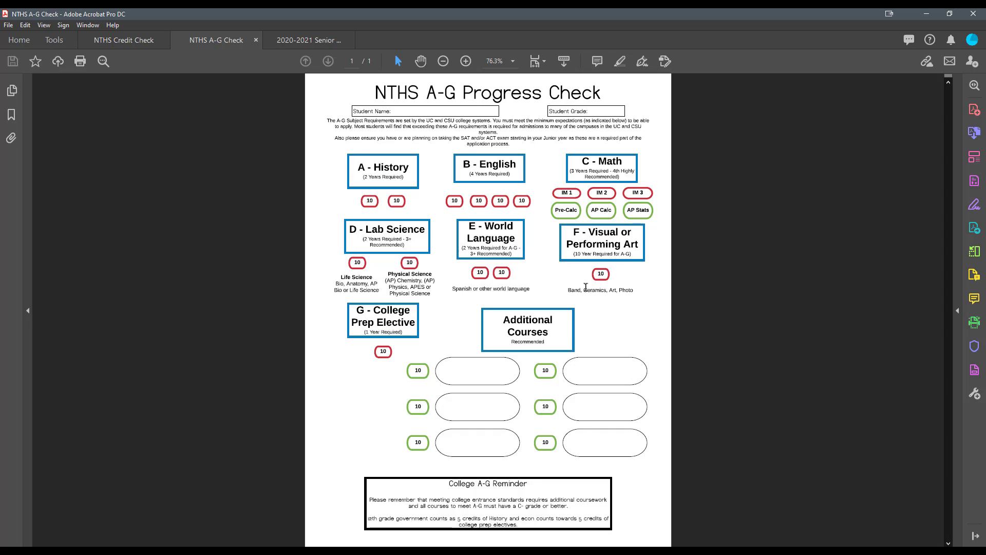
mouse_move(356, 148)
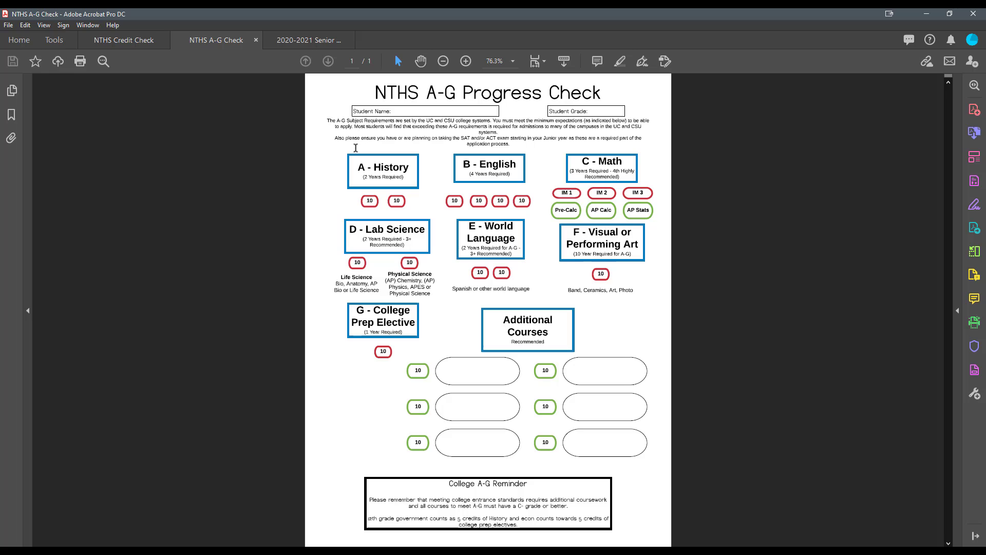
mouse_move(357, 275)
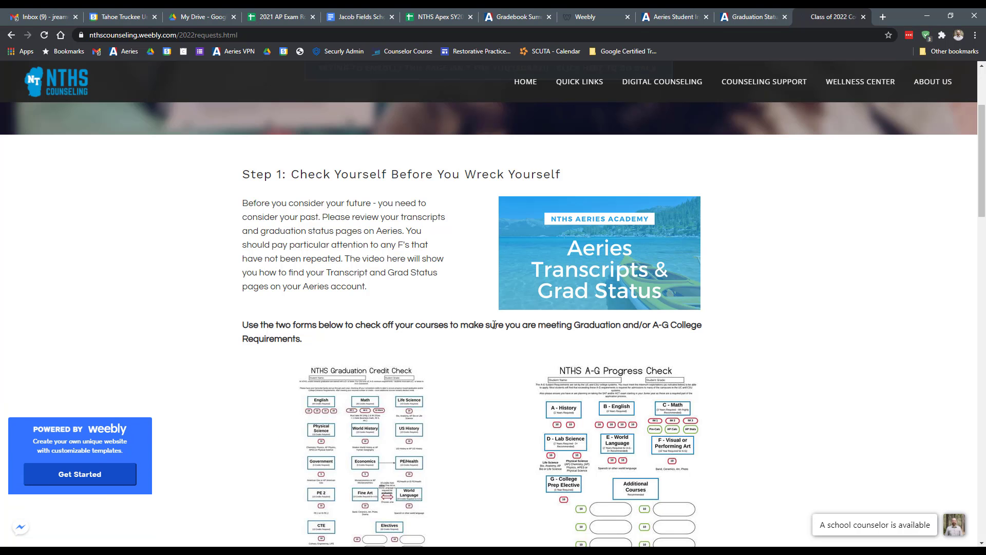
Scroll the course requests page to Step 2's catalog buttons and Step 3's course request guide
scroll("down", 3)
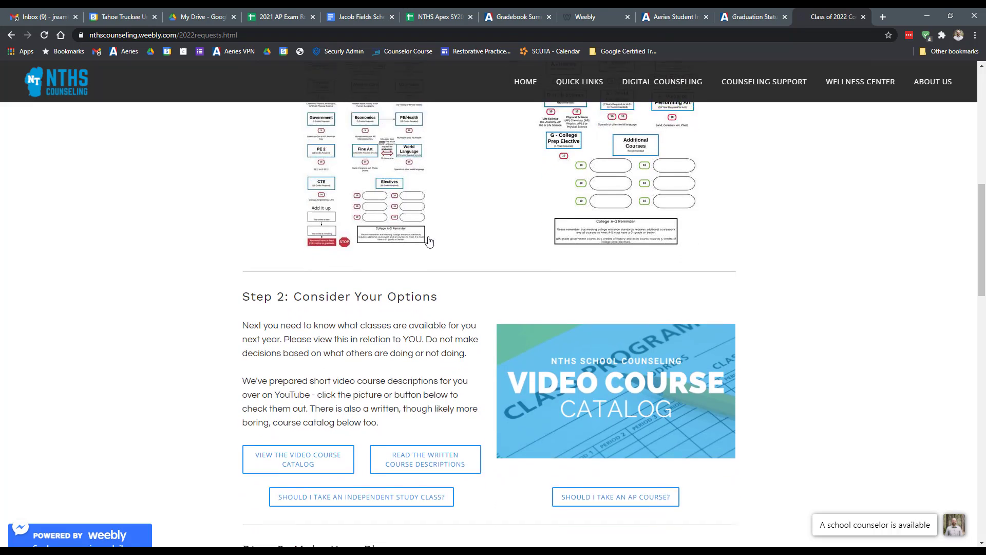
scroll("down", 3)
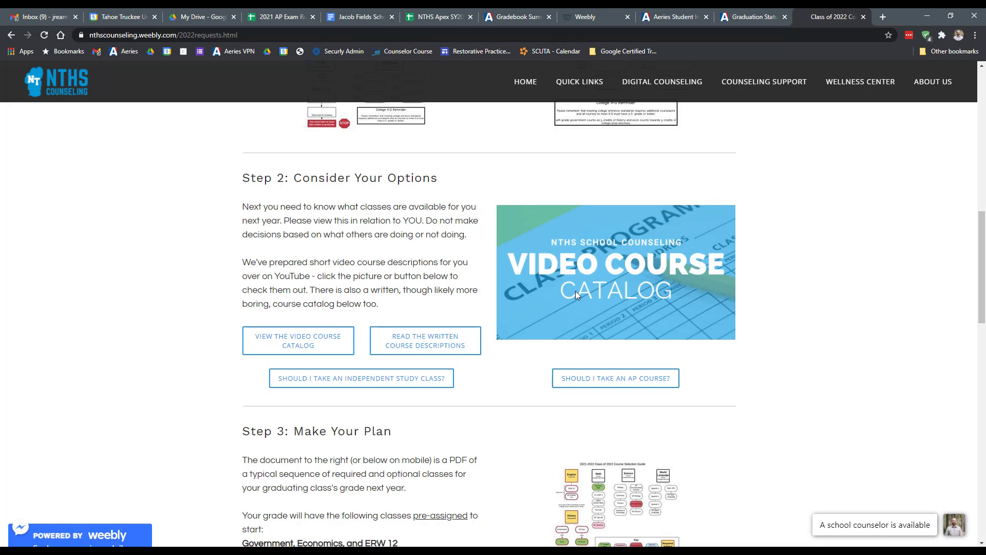
mouse_move(579, 296)
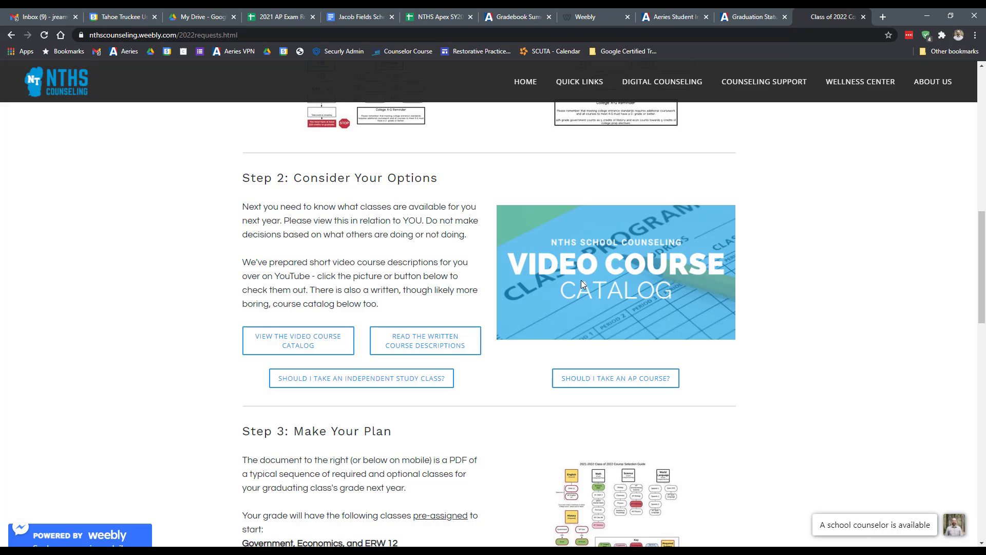
mouse_move(483, 298)
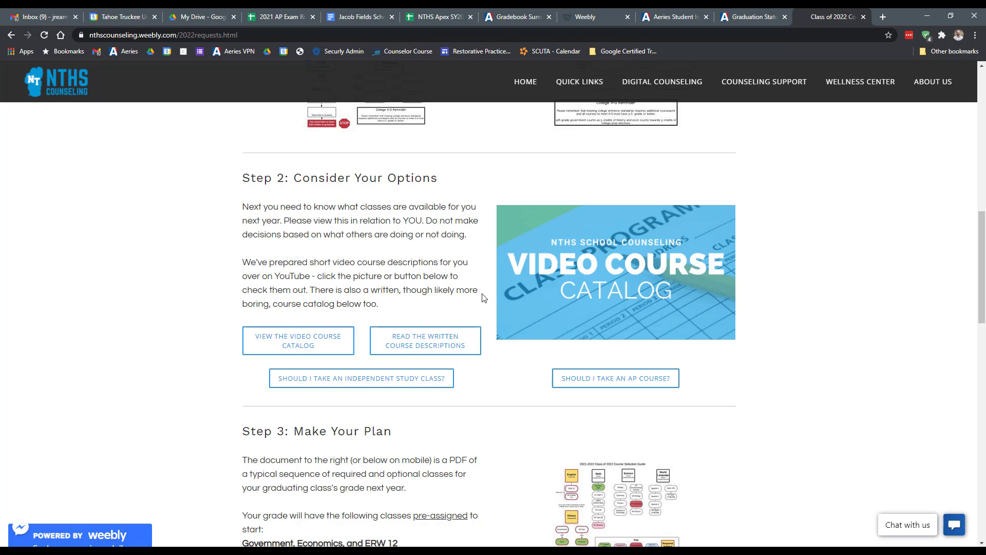
mouse_move(344, 237)
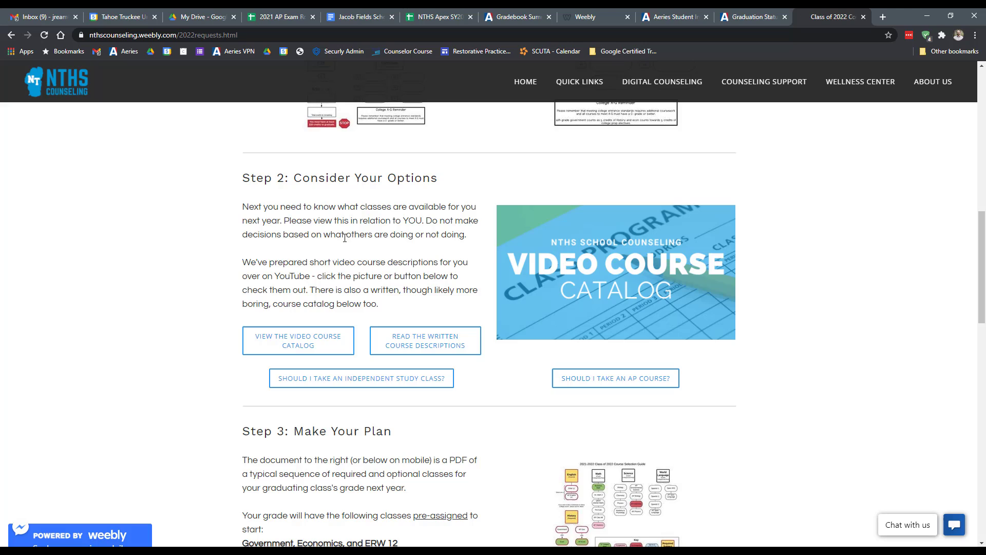
mouse_move(424, 340)
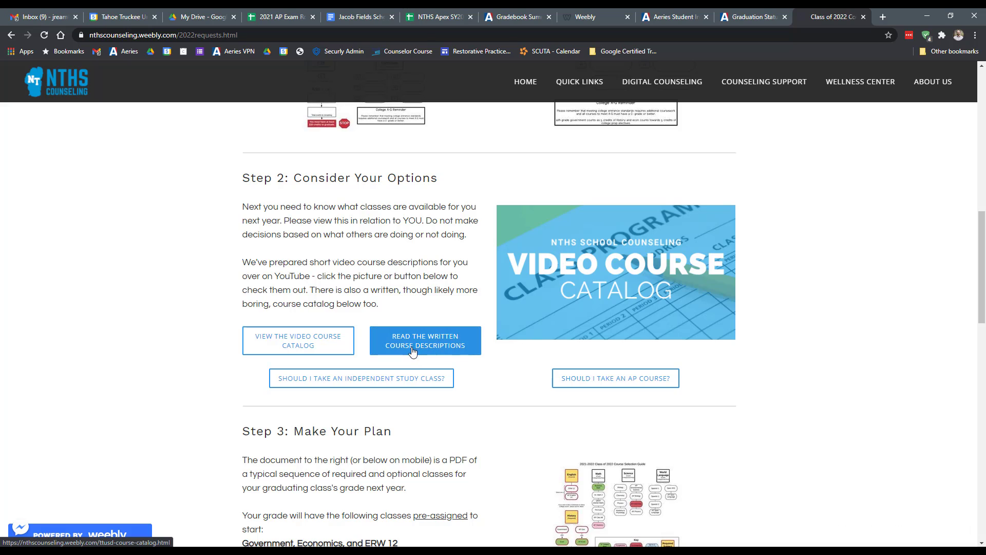
mouse_move(582, 378)
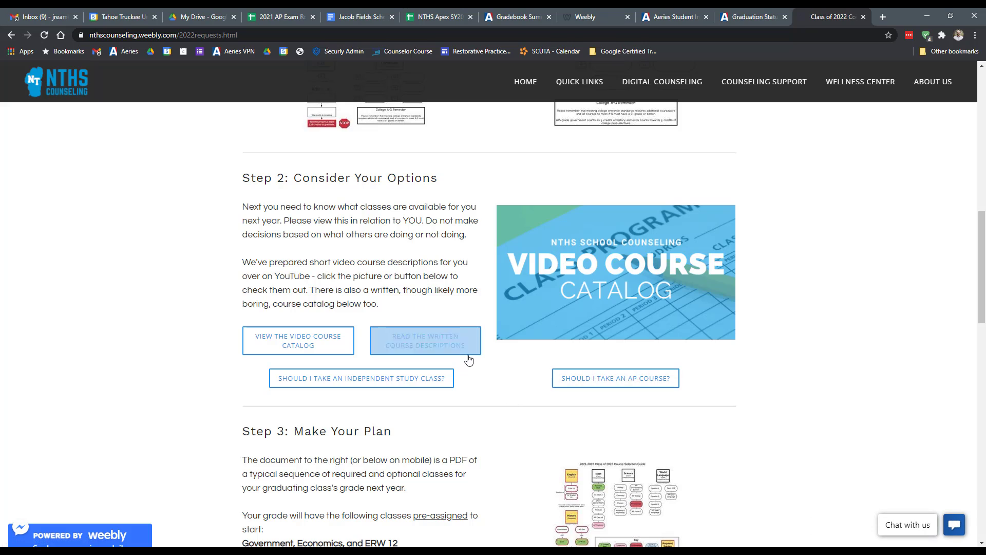
mouse_move(493, 280)
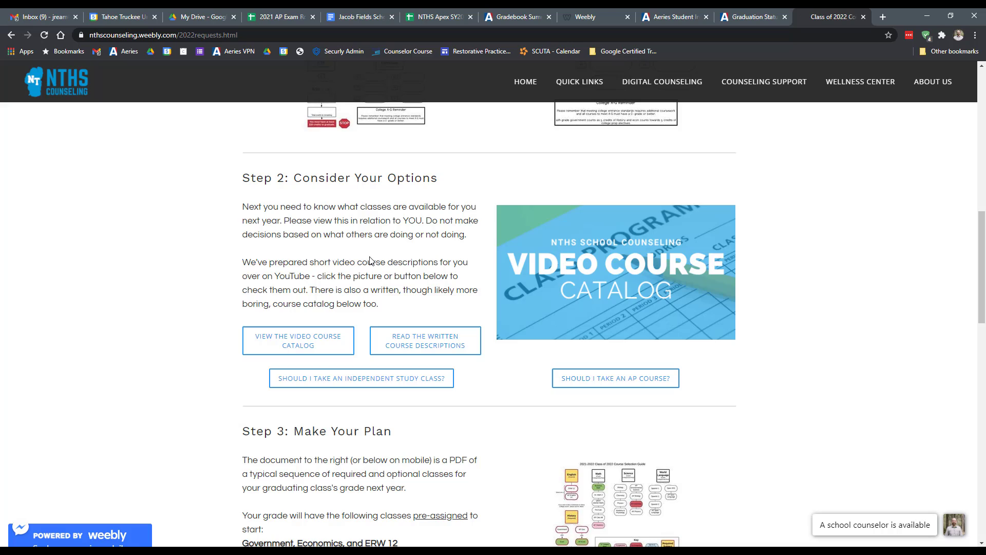
mouse_move(307, 264)
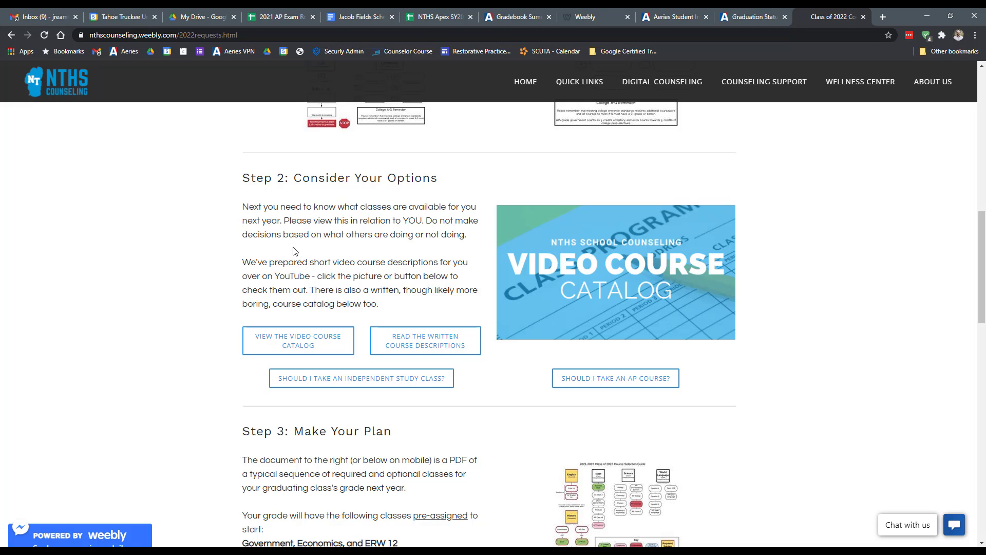
scroll("down", 3)
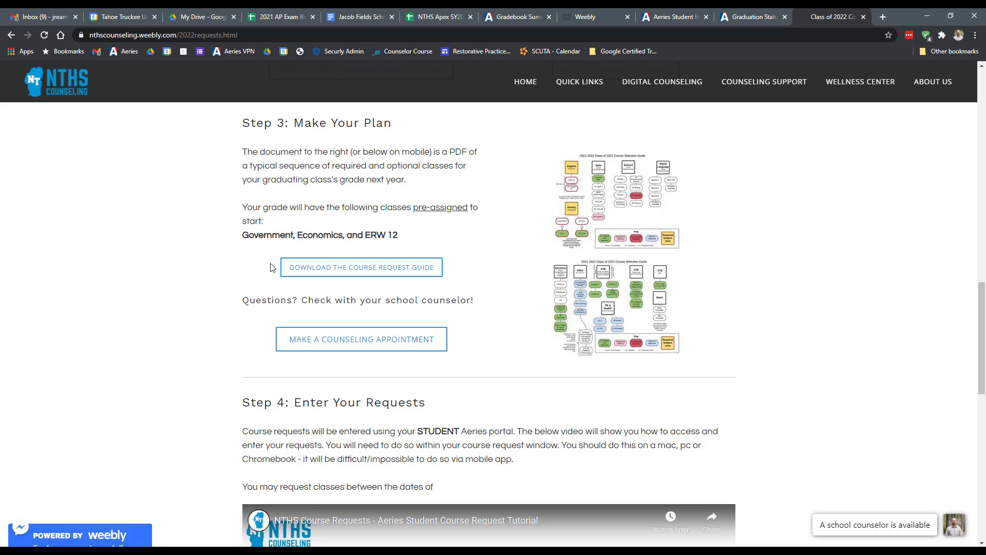
mouse_move(299, 265)
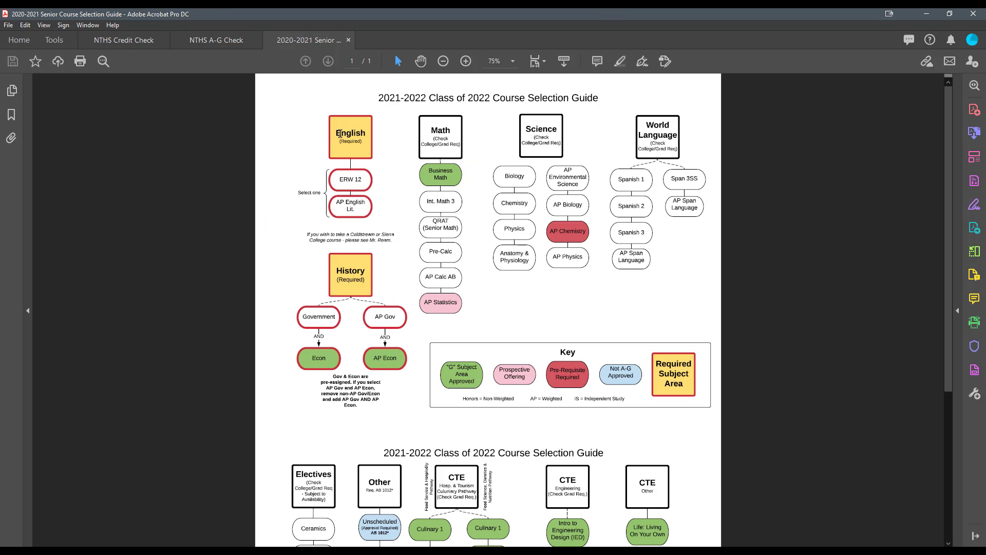
mouse_move(473, 214)
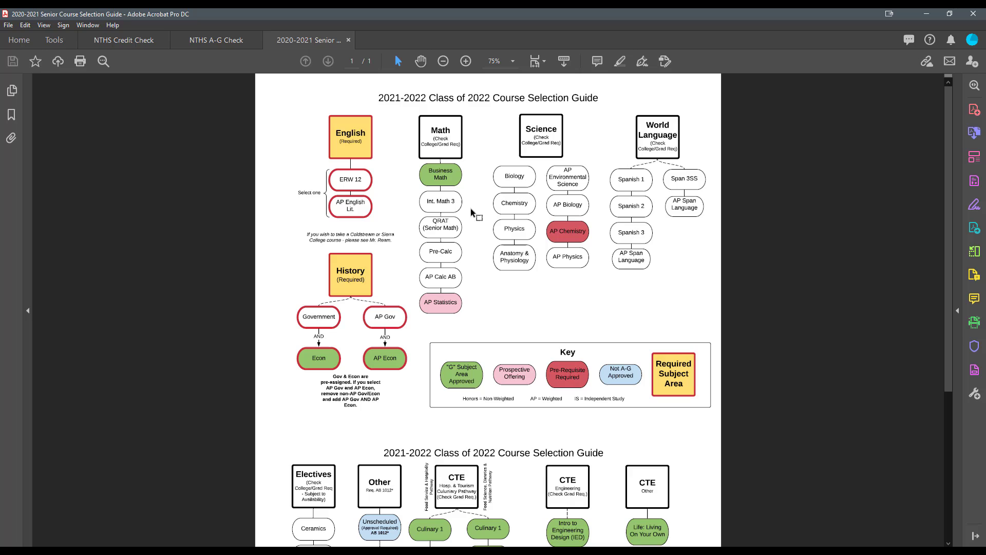
mouse_move(359, 145)
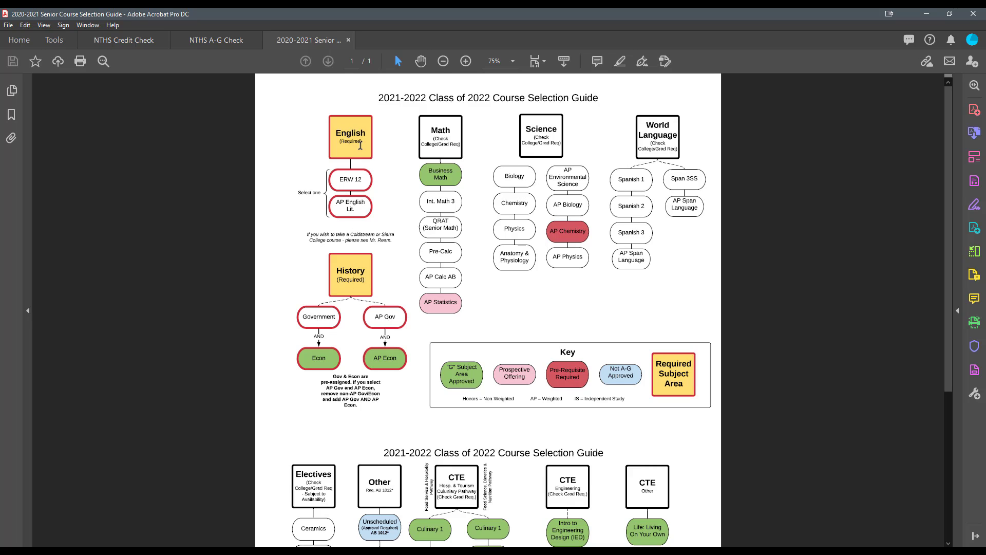
mouse_move(332, 241)
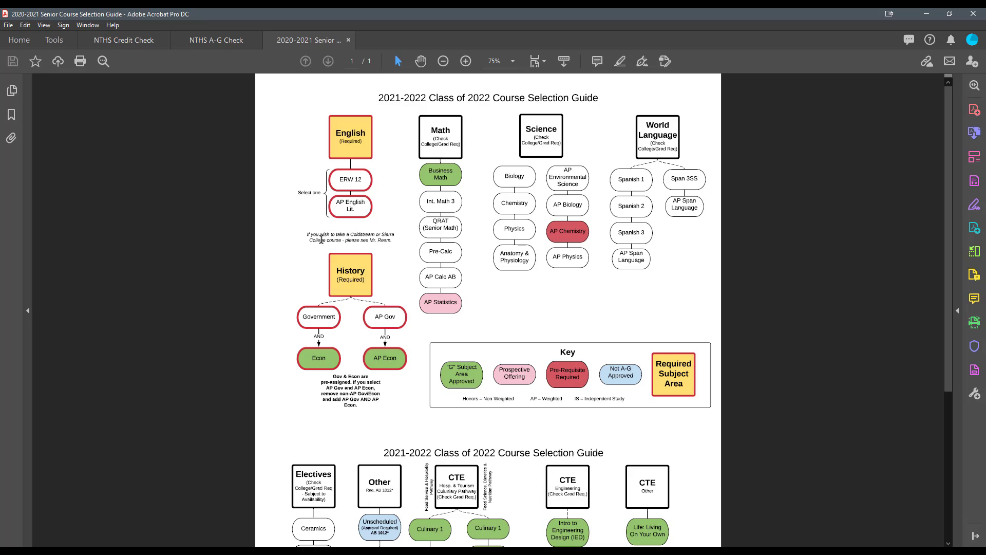
mouse_move(604, 187)
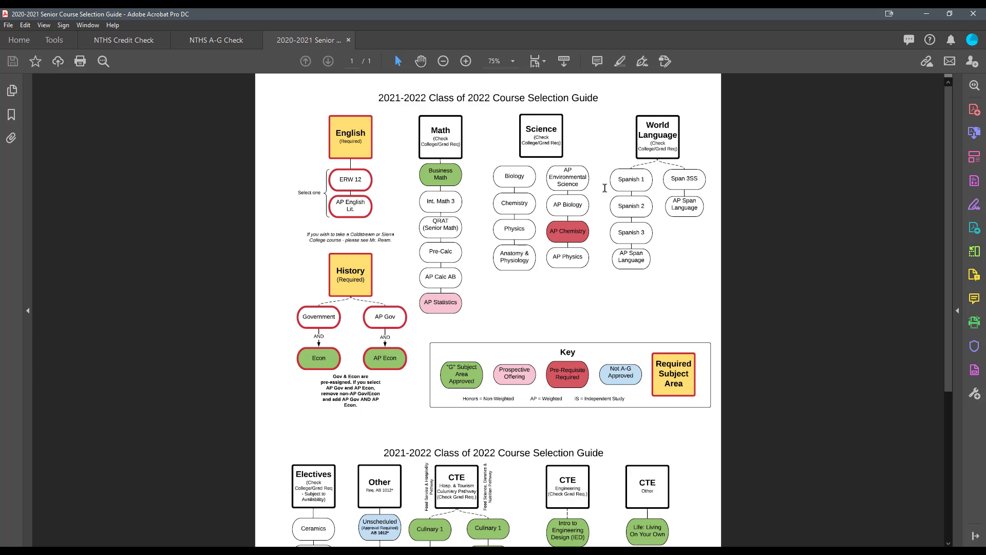
Scroll through the Senior Course Selection Guide pages, then return to the browser at Step 3
scroll("down", 3)
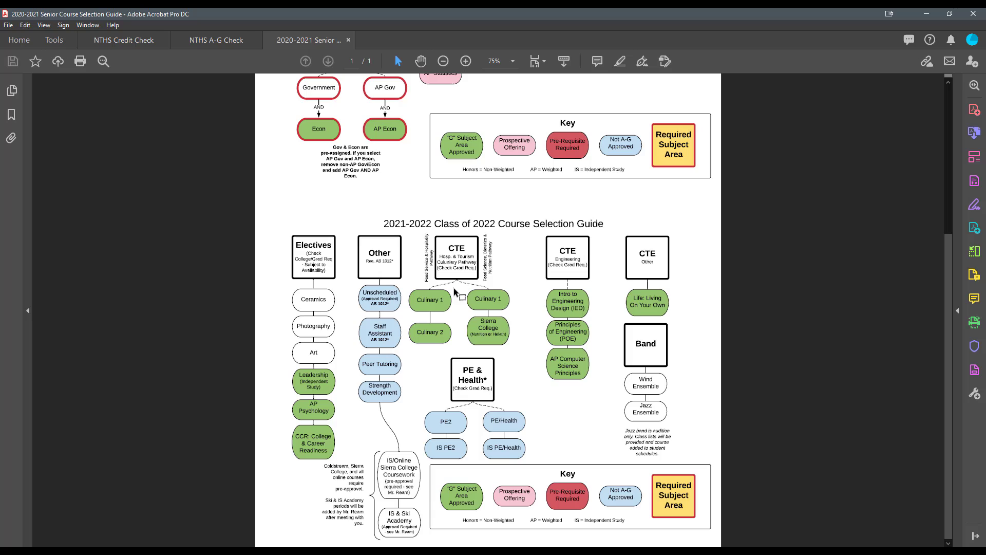
mouse_move(308, 335)
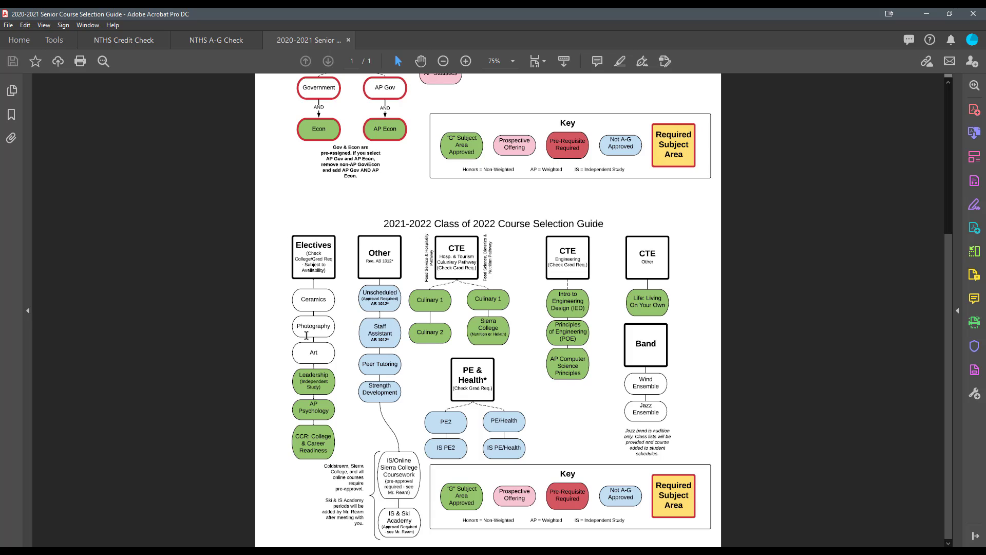
mouse_move(471, 284)
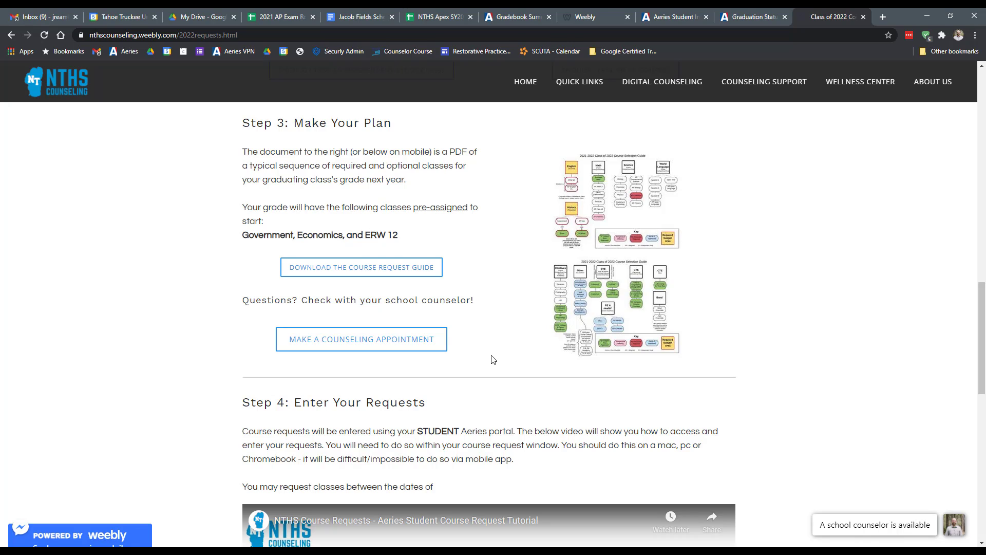
left_click(953, 525)
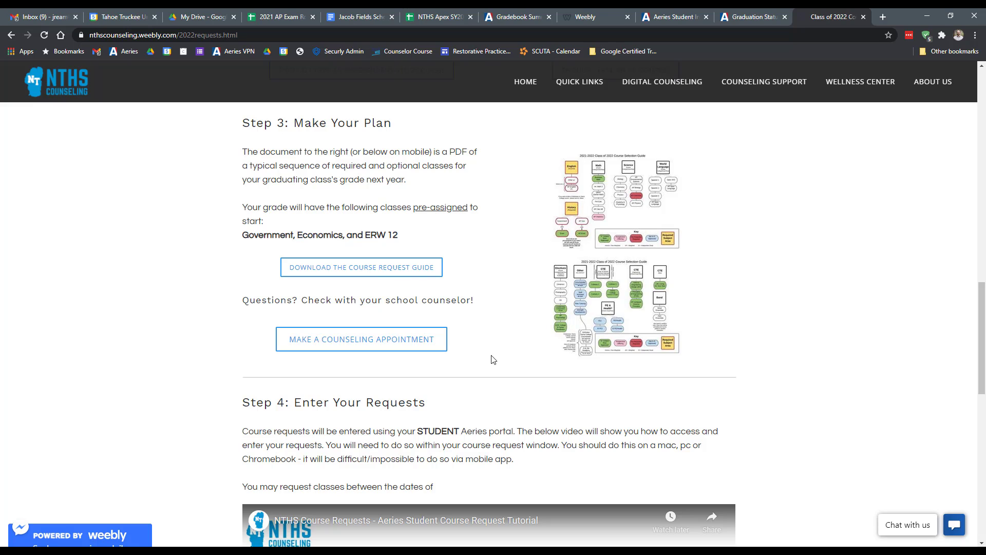
Scroll past the Step 4 Aeries scheduling tutorial video down to Step 5: Patience and email checking
scroll("down", 3)
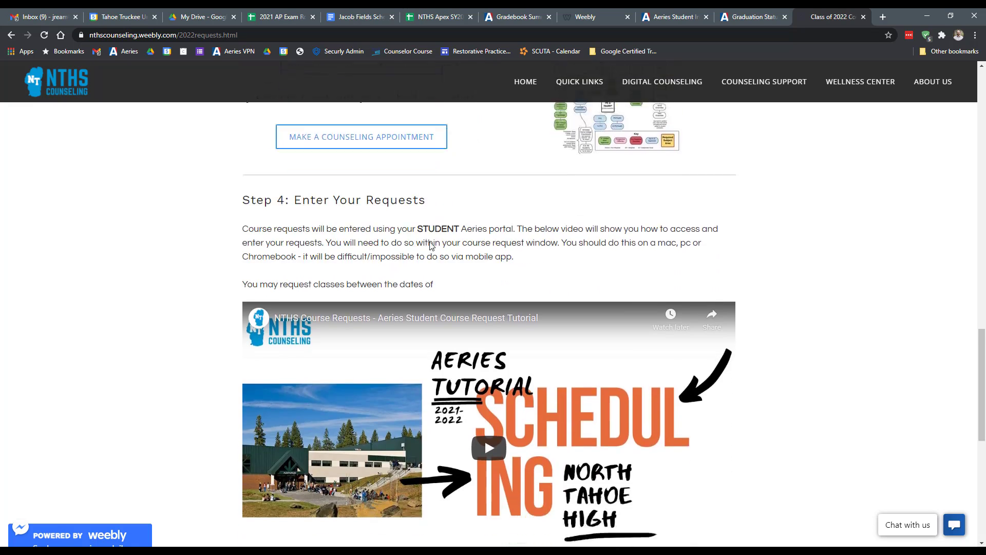
scroll("down", 3)
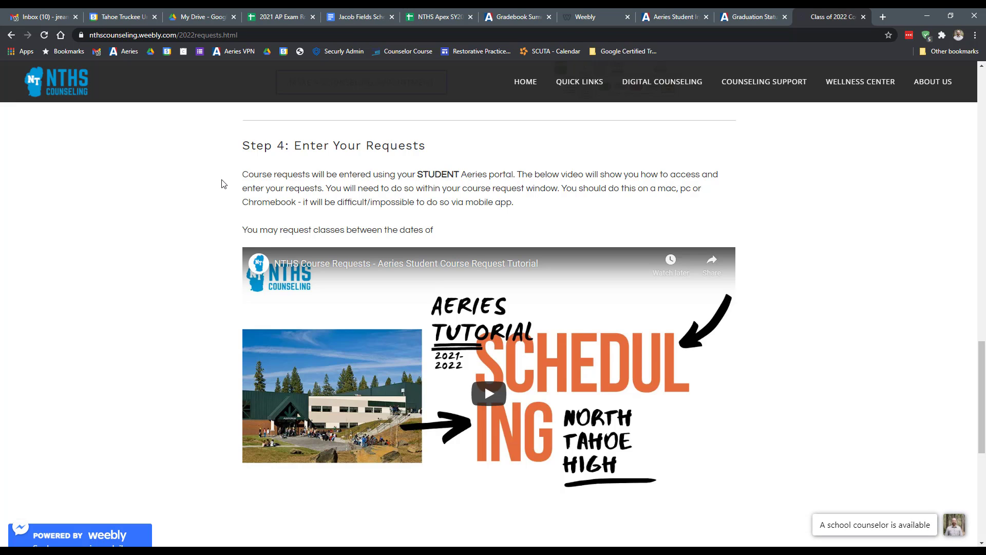
scroll("down", 3)
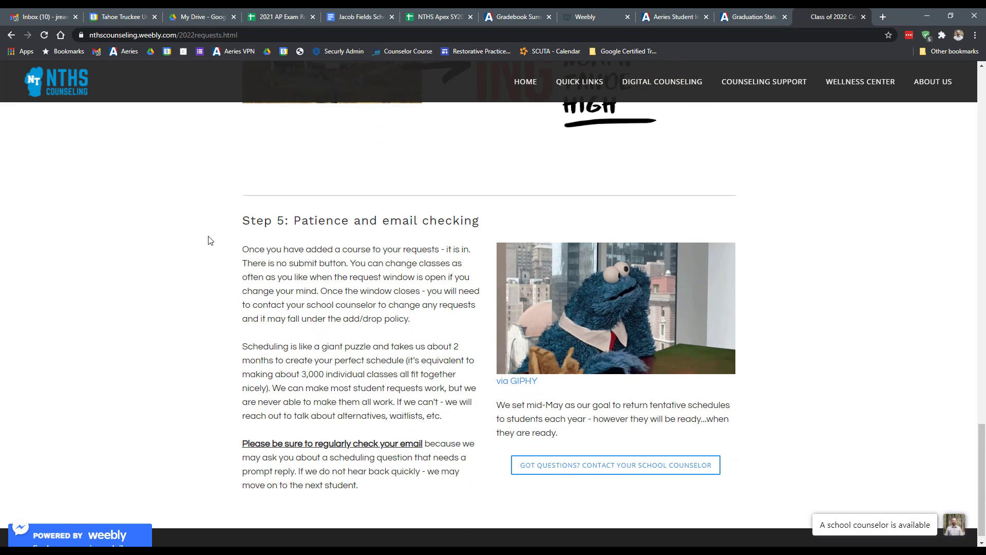